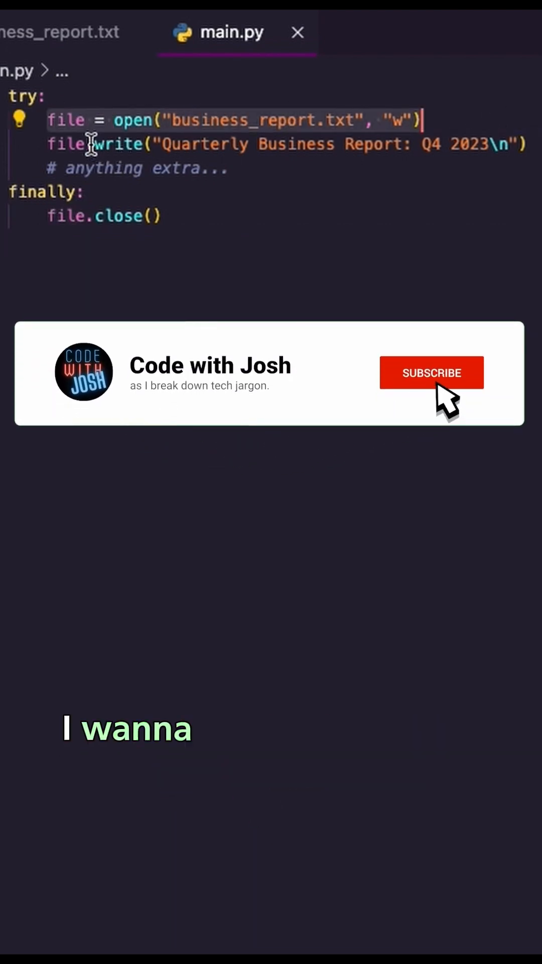
- Comment out the old try/finally block in main.py and begin a new class line below
{"action": "left_click", "coordinate": [432, 373]}
{"action": "type", "text": "class"}
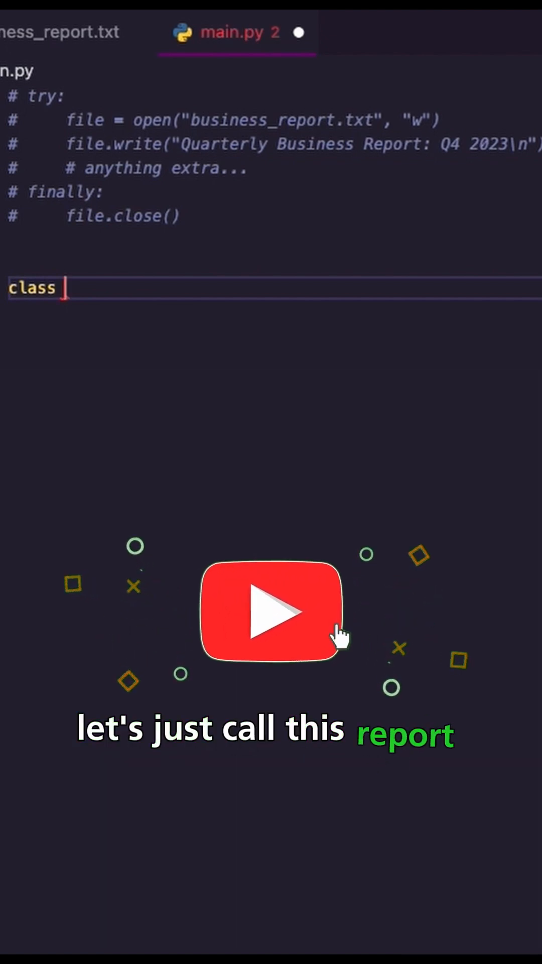
- Write class ReportManager with __enter__ setting self.file = open("business_report.txt", "w") and returning it
{"action": "type", "text": "ReportManager"}
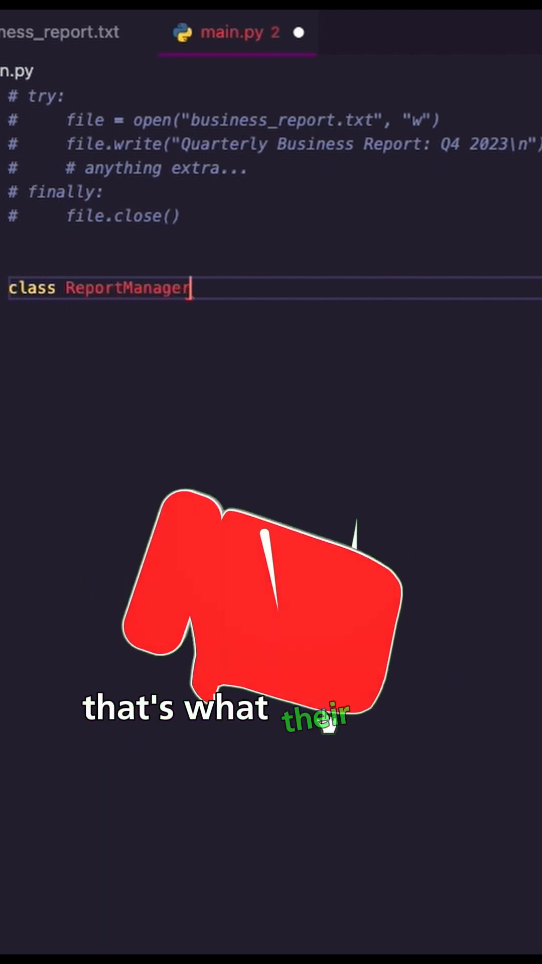
{"action": "type", "text": ":"}
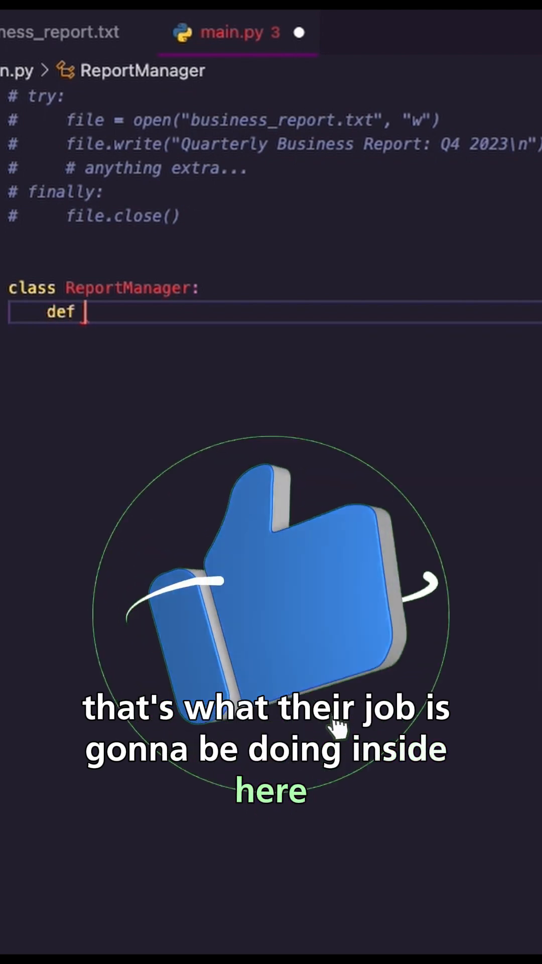
{"action": "type", "text": "__enter__(self):"}
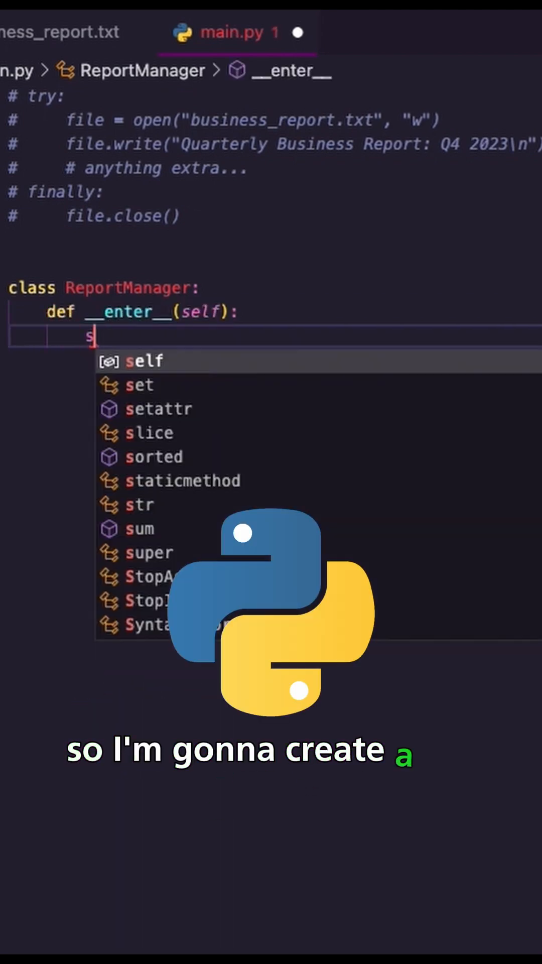
{"action": "type", "text": "self.file ="}
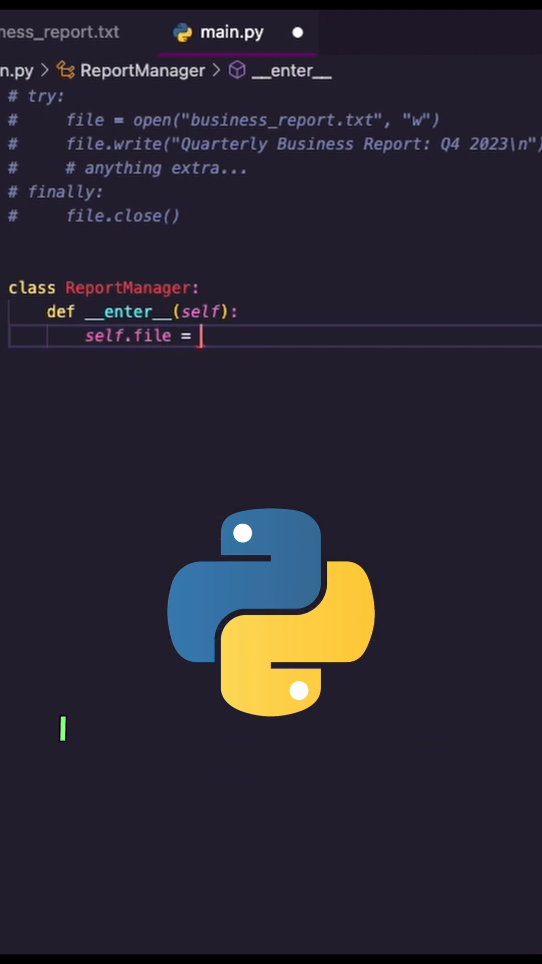
{"action": "type", "text": "open(\"business_report.txt\", \"w"}
{"action": "type", "text": "def"}
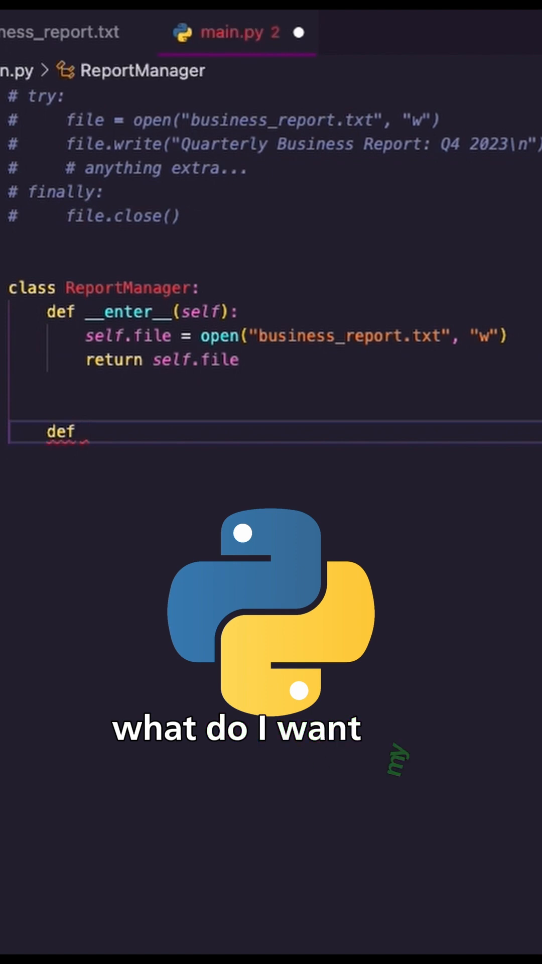
- Add __exit__(self, exc_type, exc_value, traceback) that calls self.file.close()
{"action": "type", "text": "__exit_"}
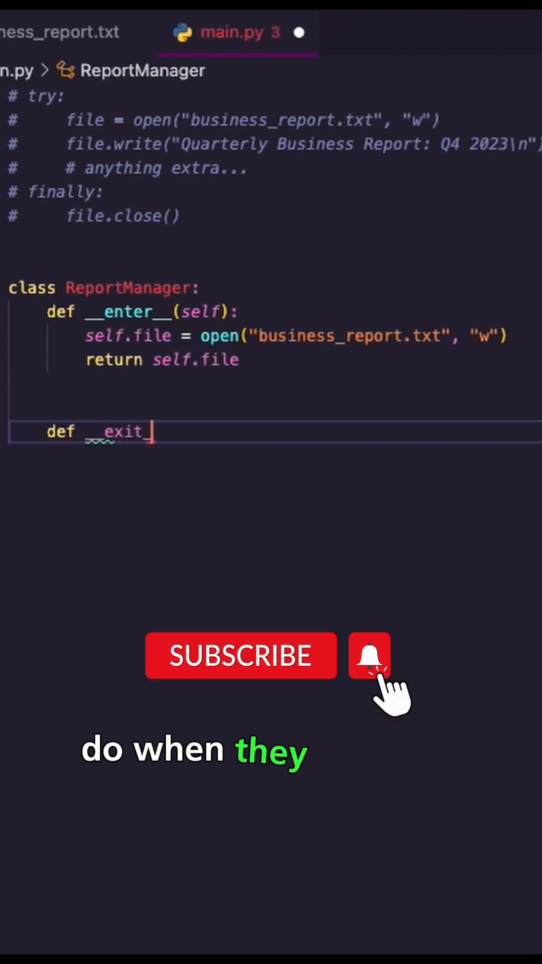
{"action": "type", "text": "__(self, exc_type, exc_value, traceback):"}
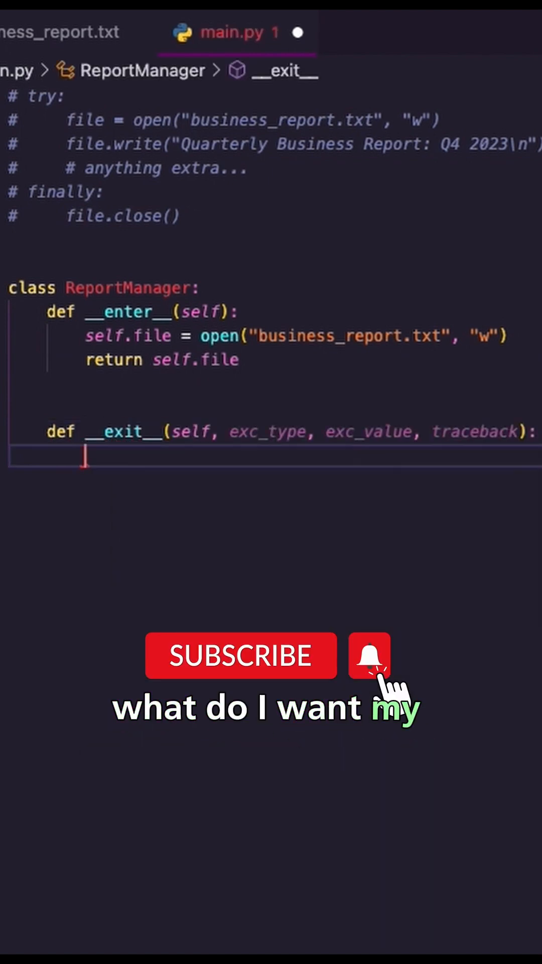
{"action": "type", "text": "s"}
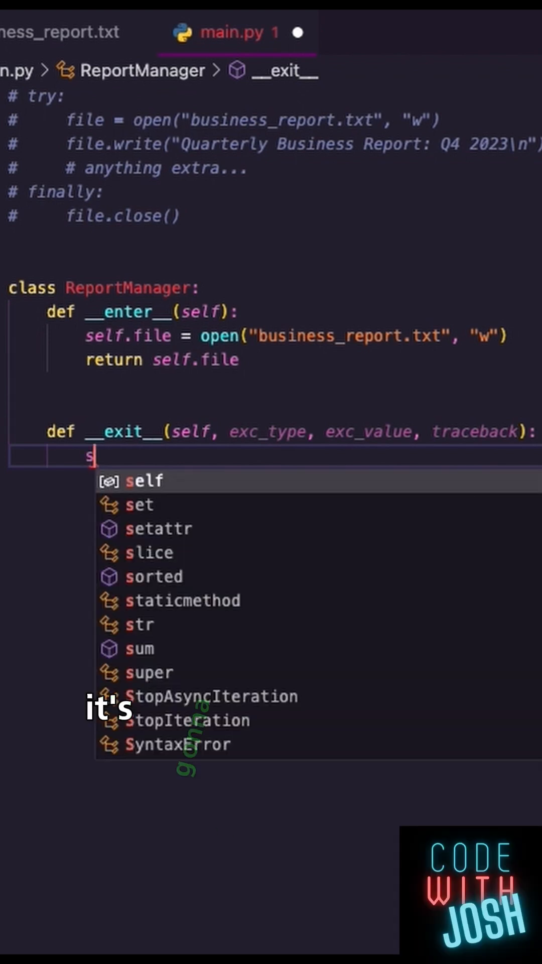
{"action": "type", "text": "elf.file.close"}
{"action": "type", "text": "with ReportManager"}
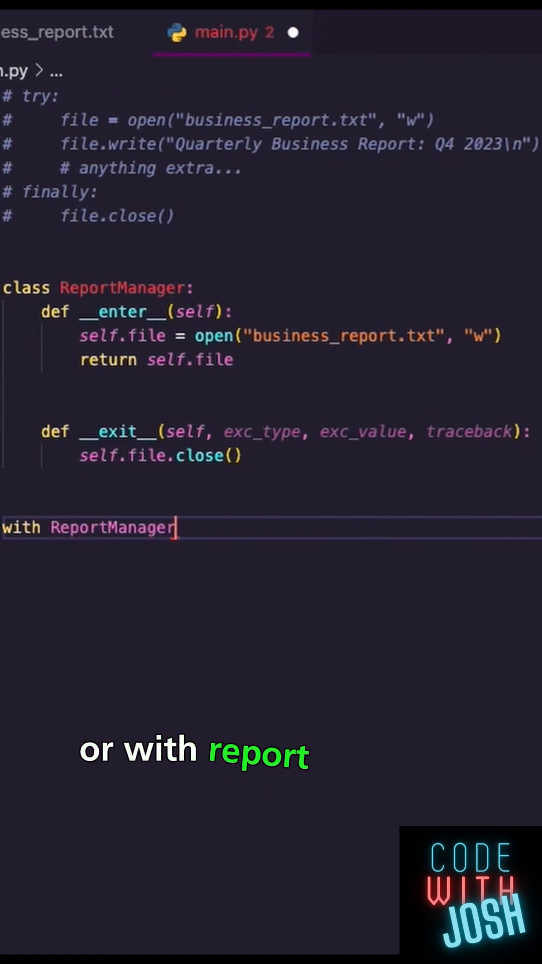
- Write 'with ReportManager() as file' below the class to use the context manager
{"action": "type", "text": "()"}
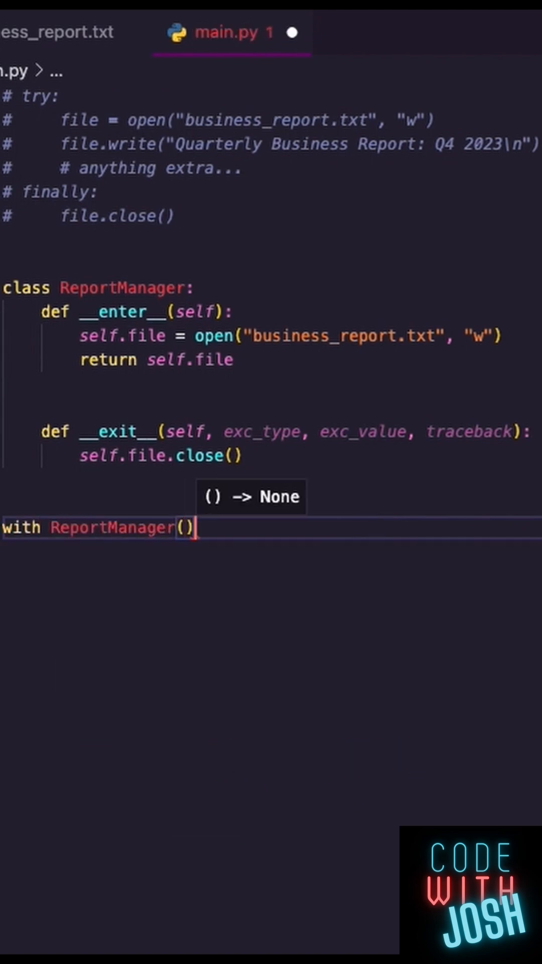
{"action": "type", "text": "as file"}
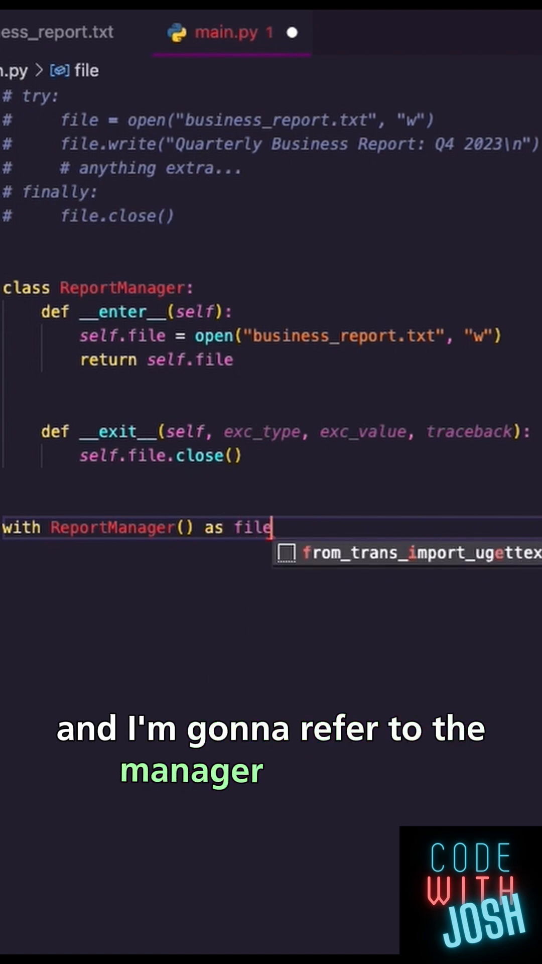